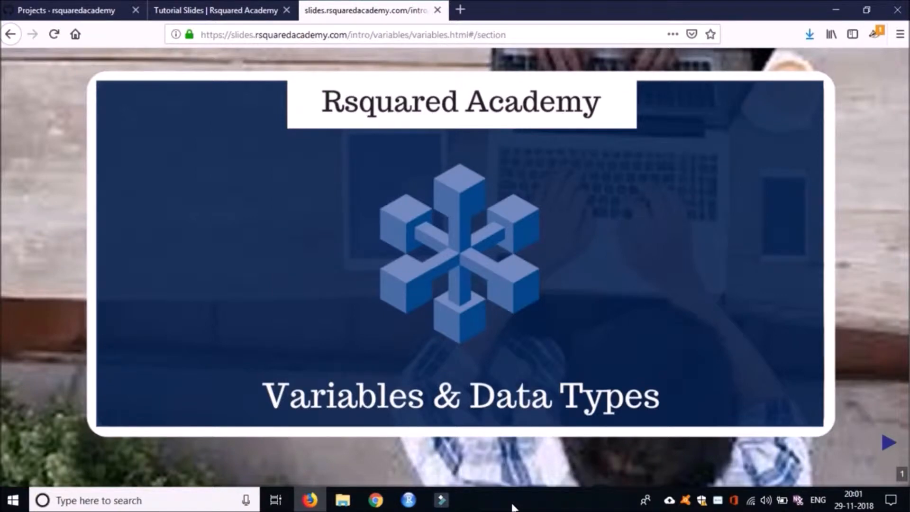
Step: Advance the Variables & Data Types slides to the Introduction slide
key(Right)
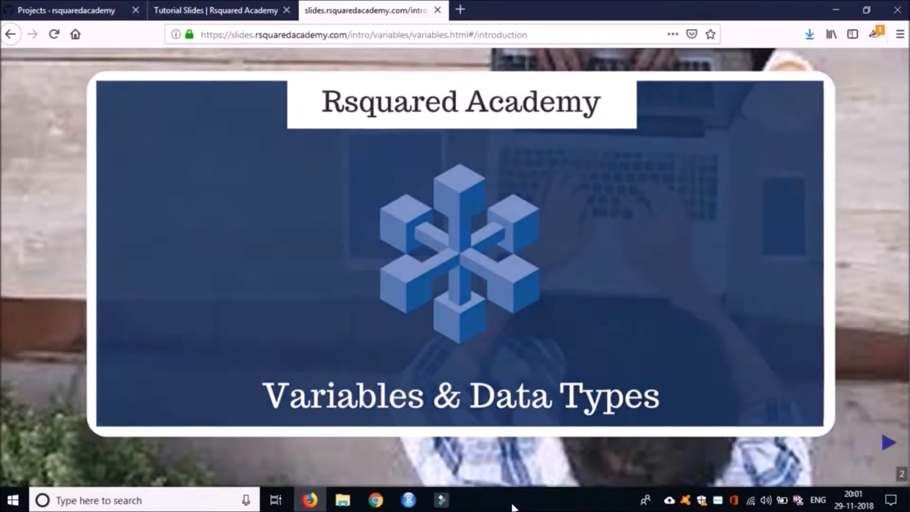
click(887, 443)
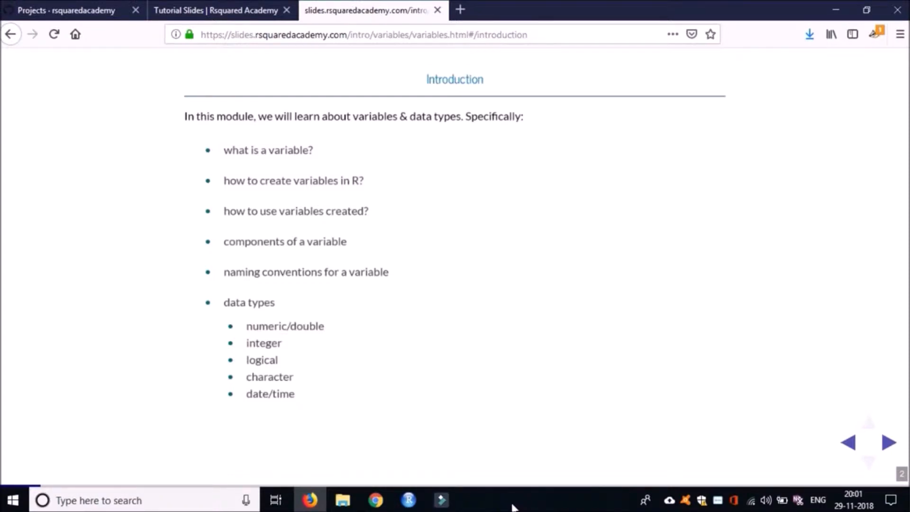
Step: Advance two slides to 'What is a variable?' and switch to RStudio
click(887, 442)
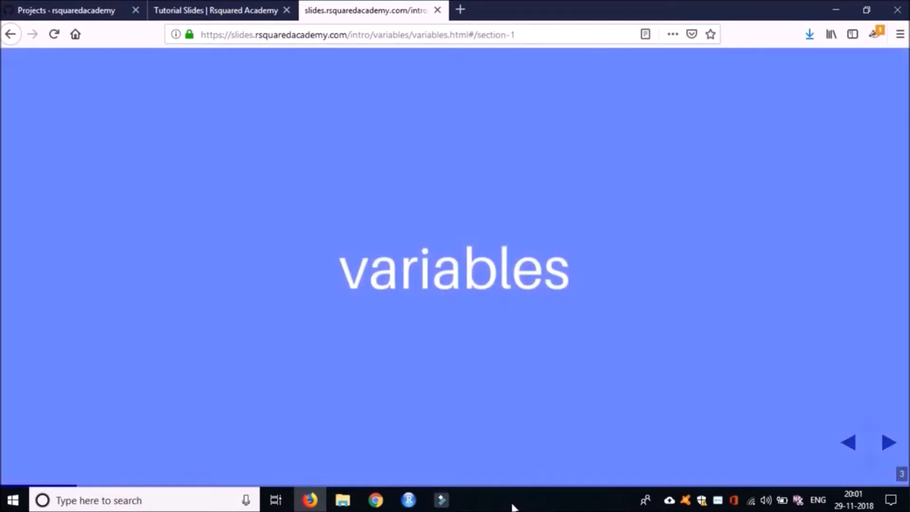
click(889, 443)
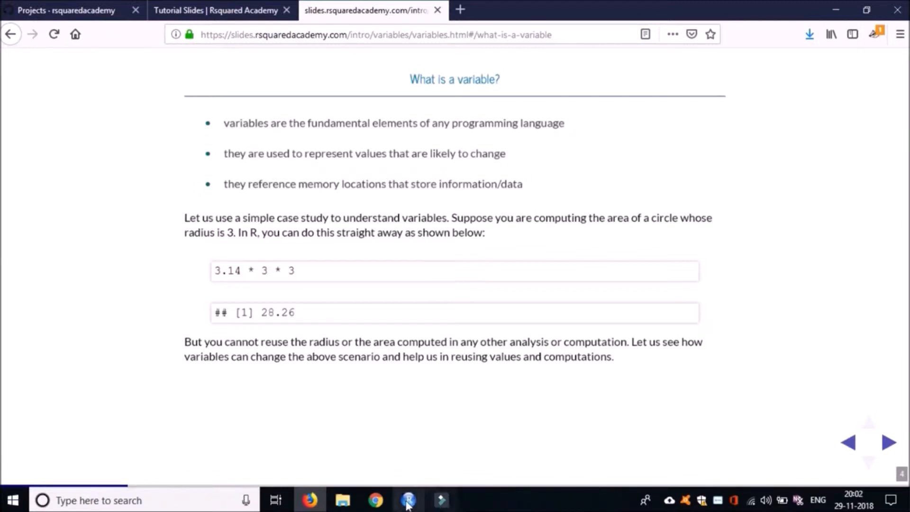
click(408, 499)
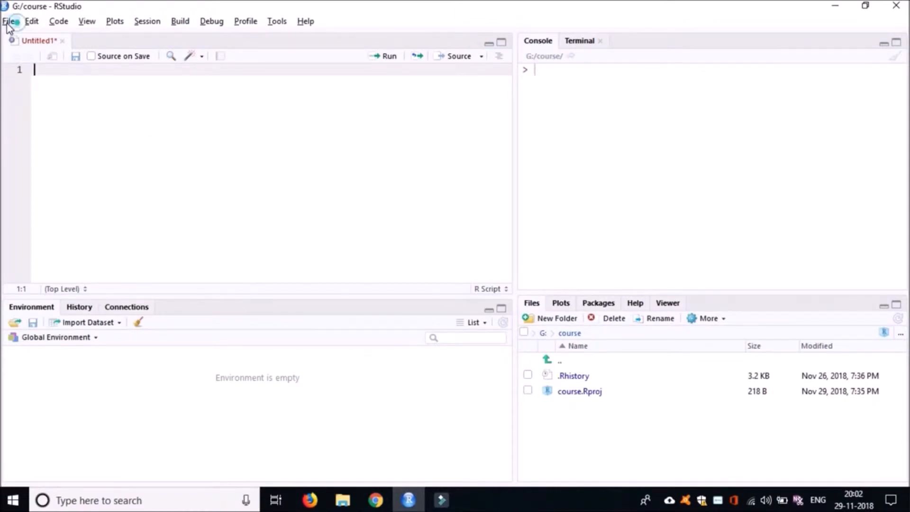
Step: Open the File menu's New Project wizard
click(9, 21)
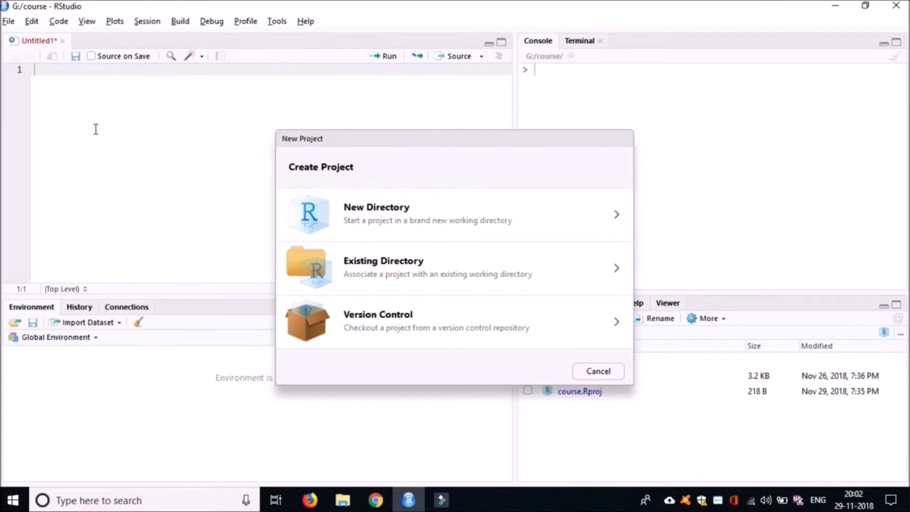
mouse_move(99, 133)
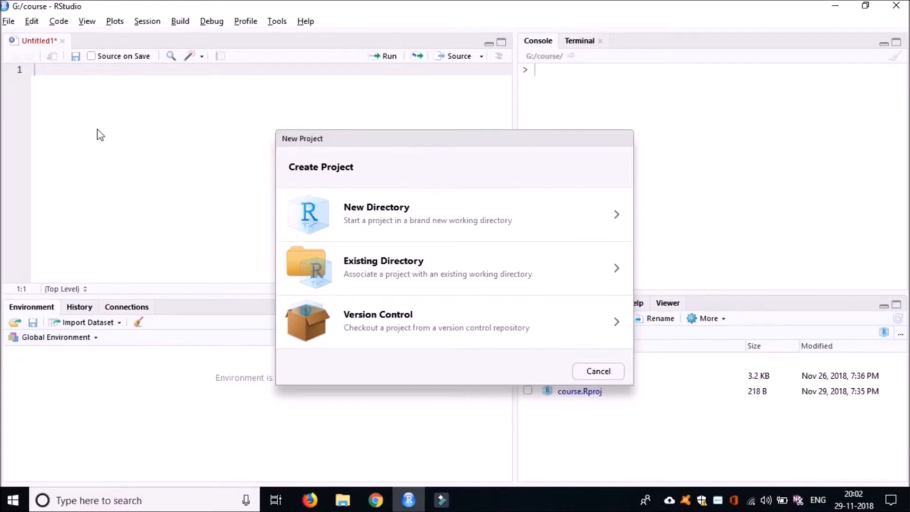
mouse_move(360, 235)
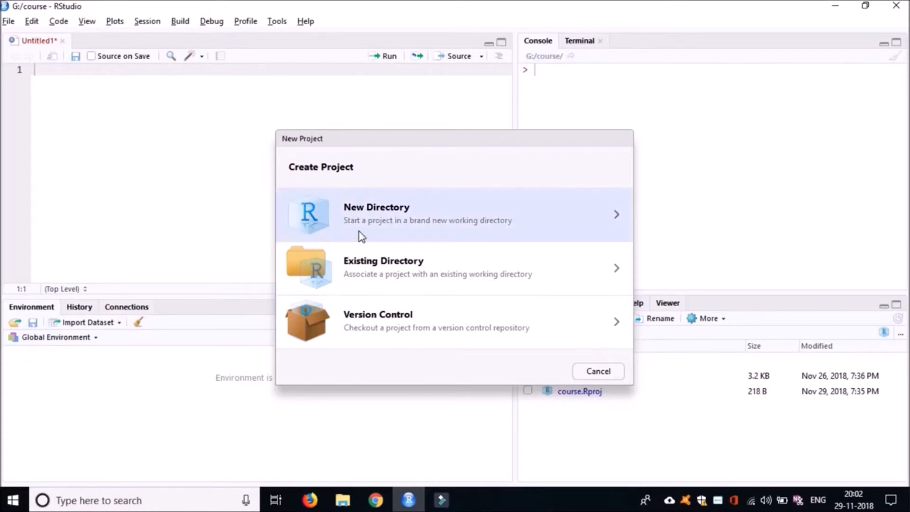
Step: Choose New Directory > New Project, untick git repository creation, then cancel the wizard
click(375, 214)
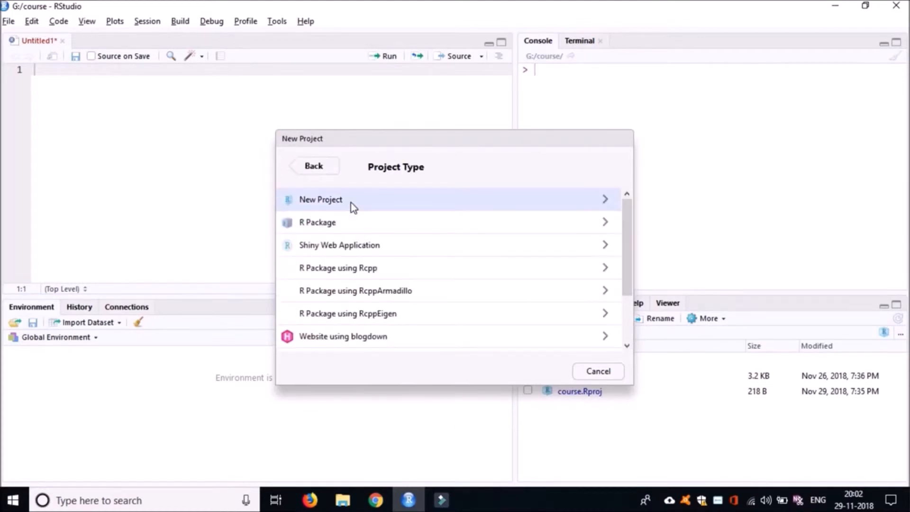
click(320, 199)
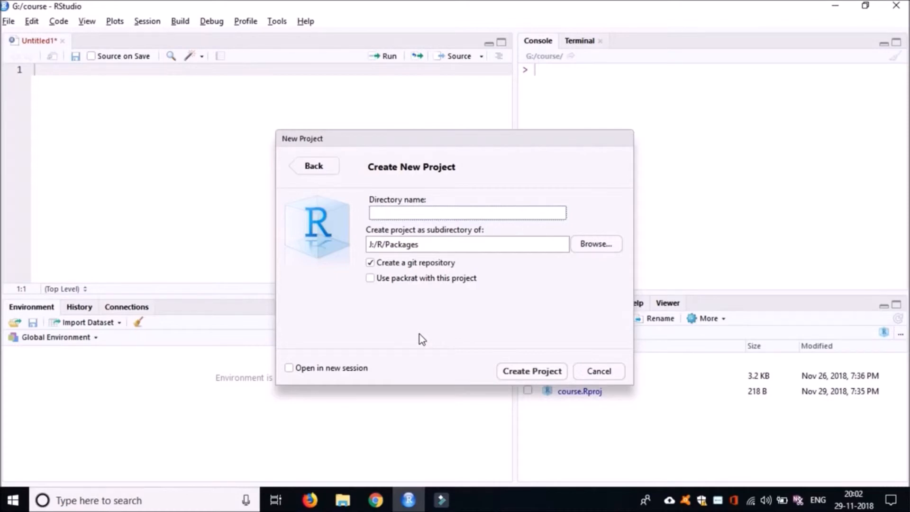
click(466, 212)
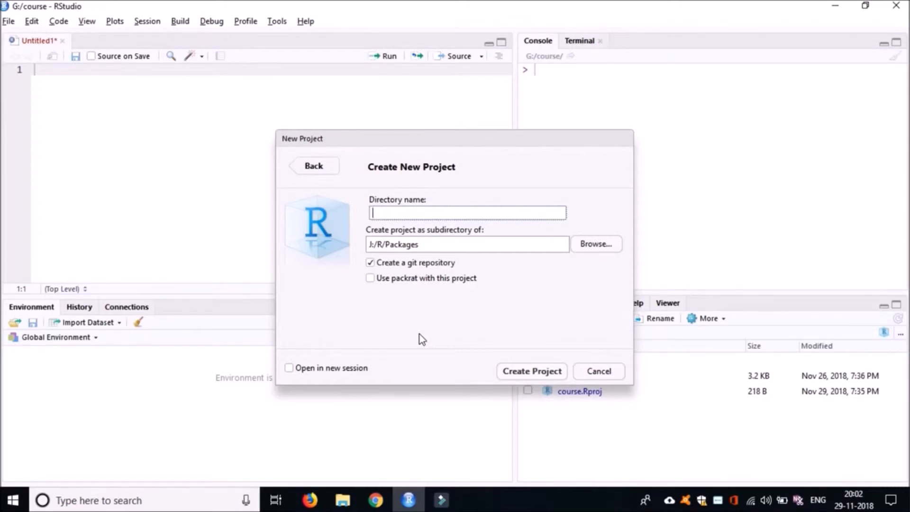
mouse_move(393, 310)
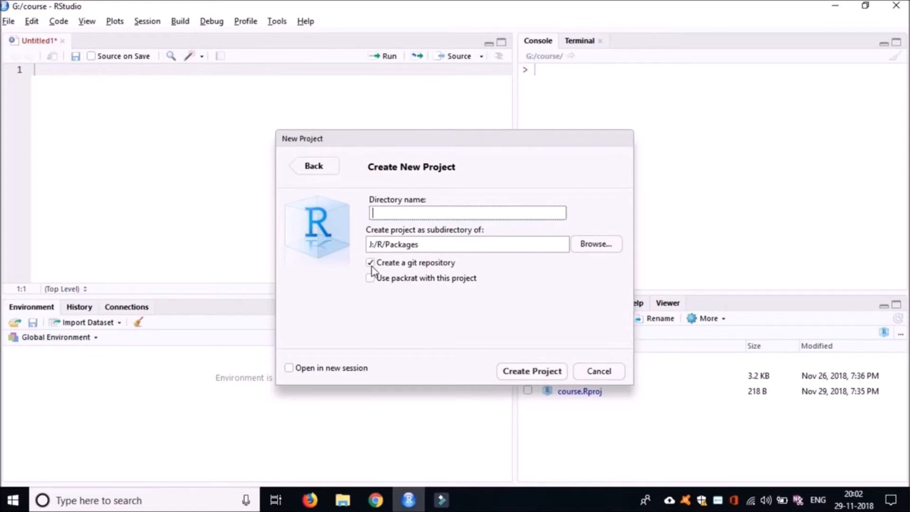
click(370, 262)
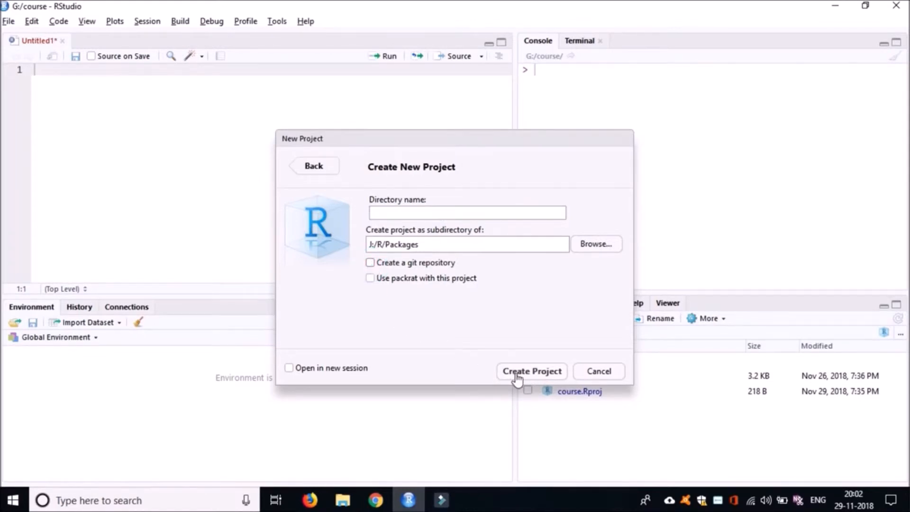
mouse_move(610, 375)
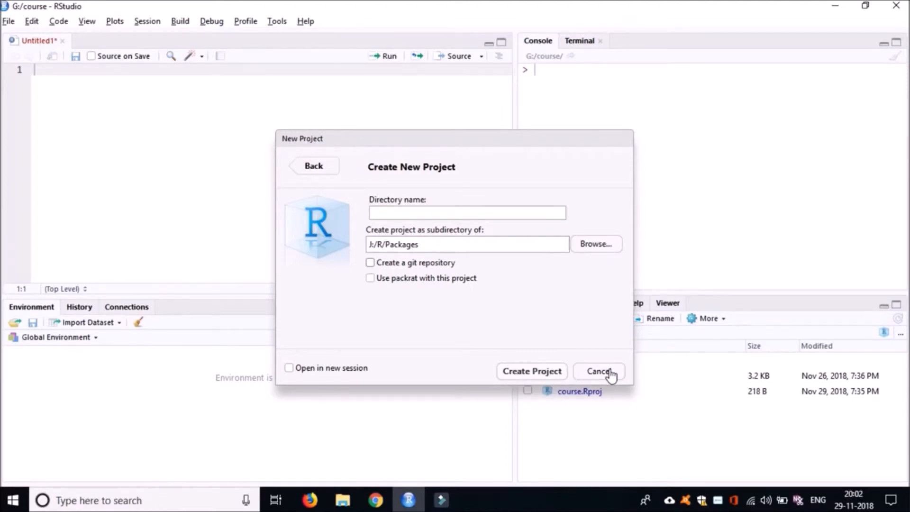
click(598, 370)
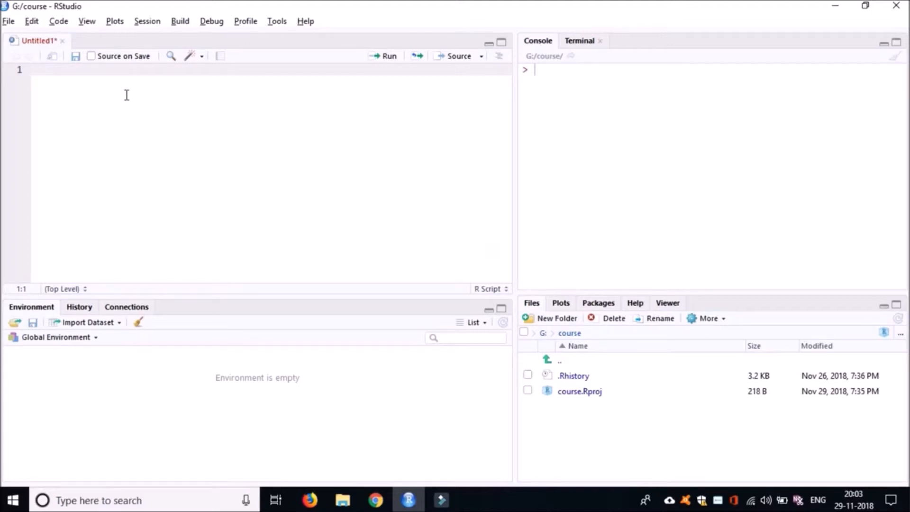
mouse_move(82, 103)
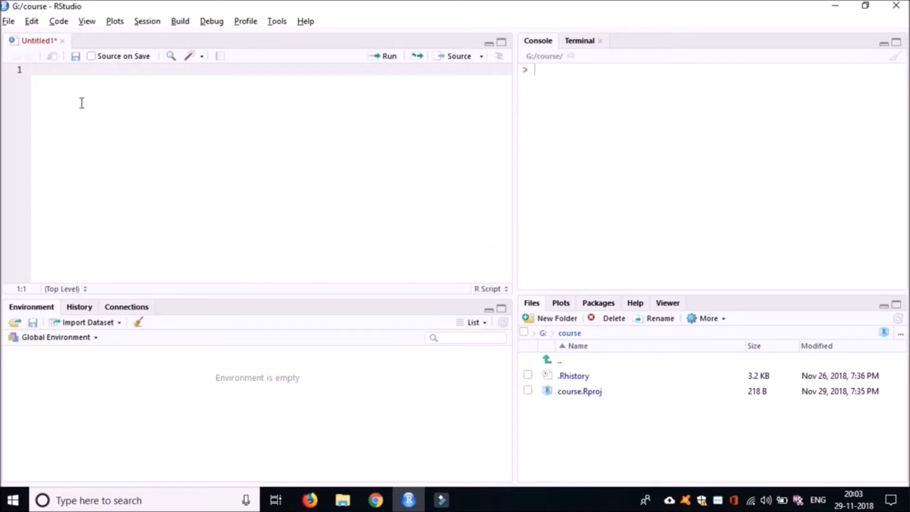
mouse_move(68, 111)
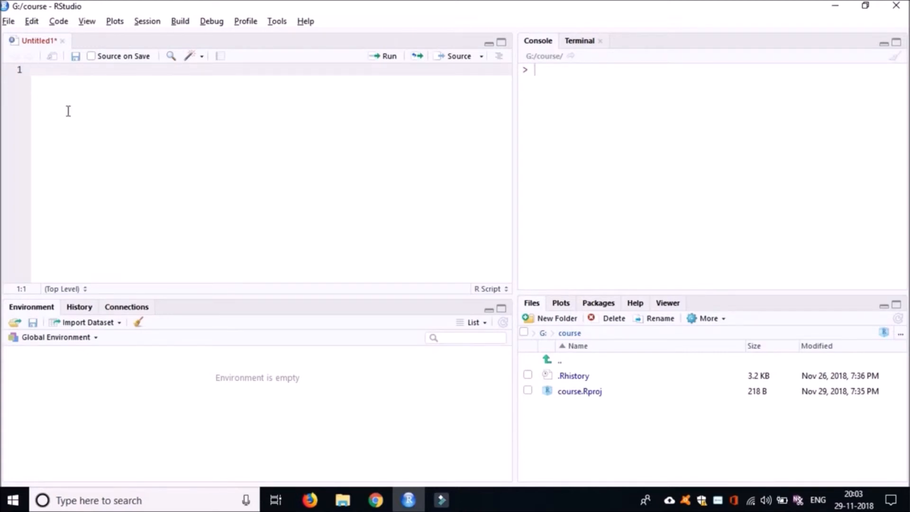
Step: Create a second R script, Untitled2, and close it again
click(8, 21)
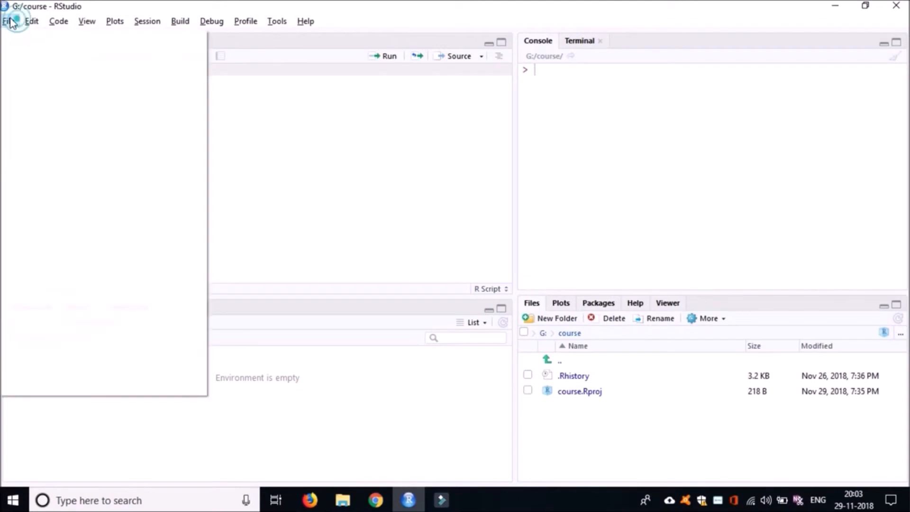
click(9, 21)
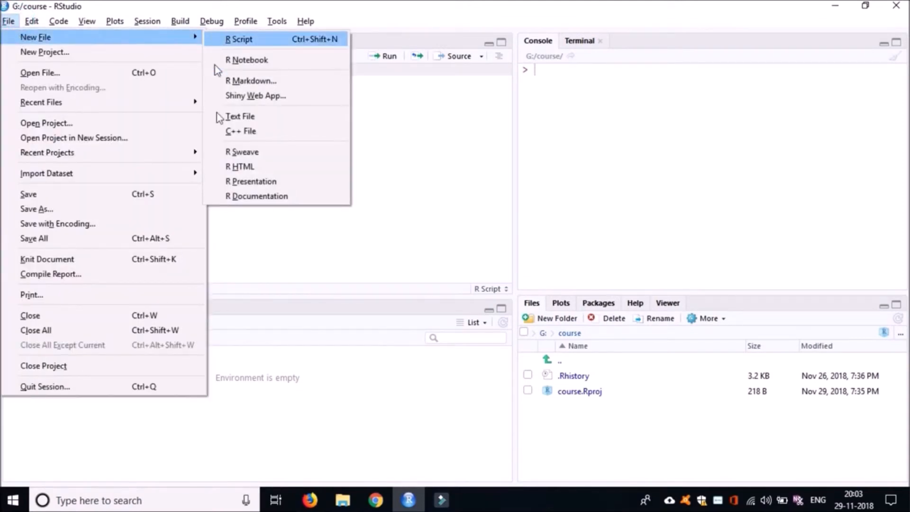
click(239, 38)
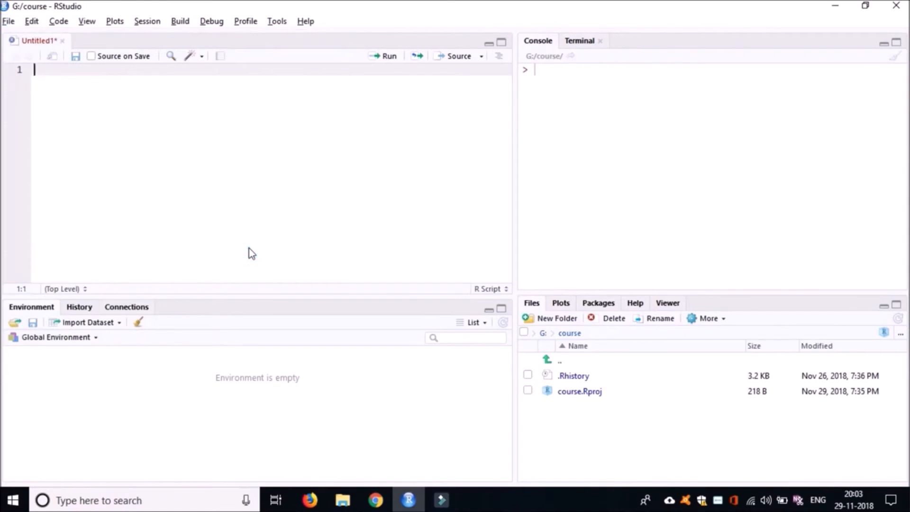
mouse_move(251, 254)
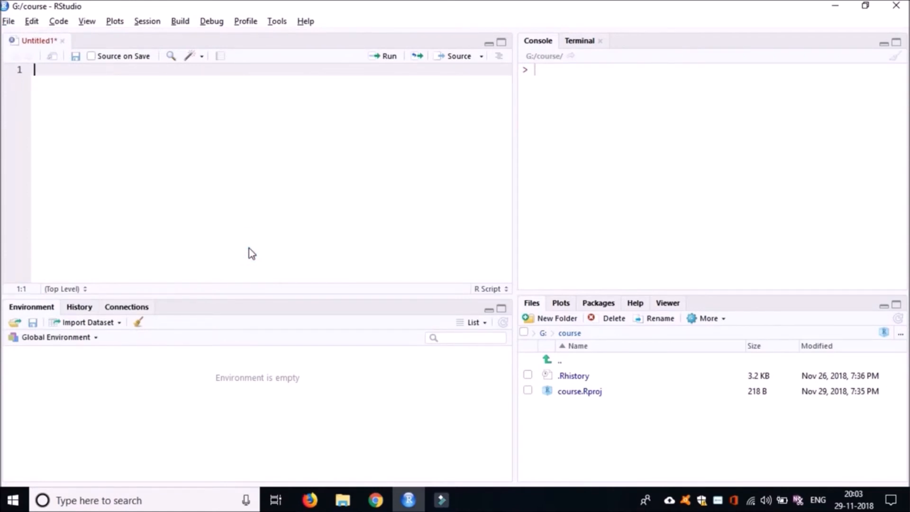
click(9, 21)
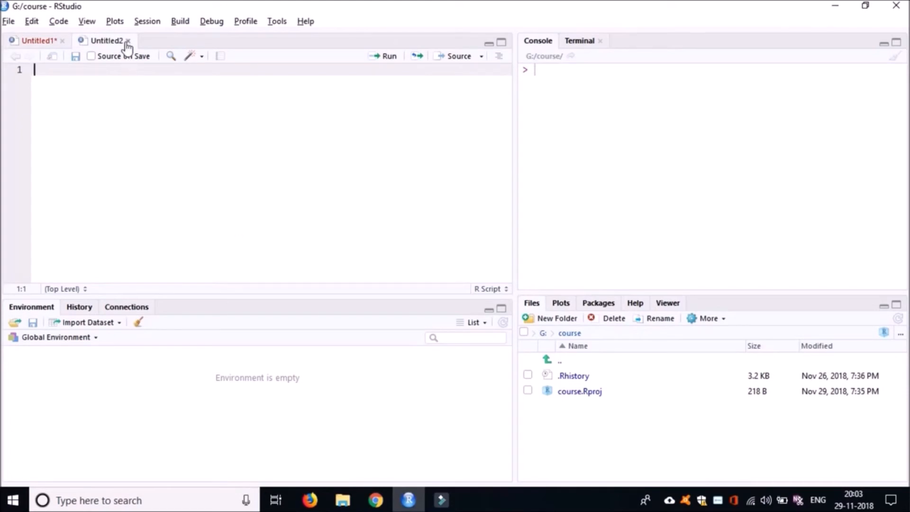
click(127, 41)
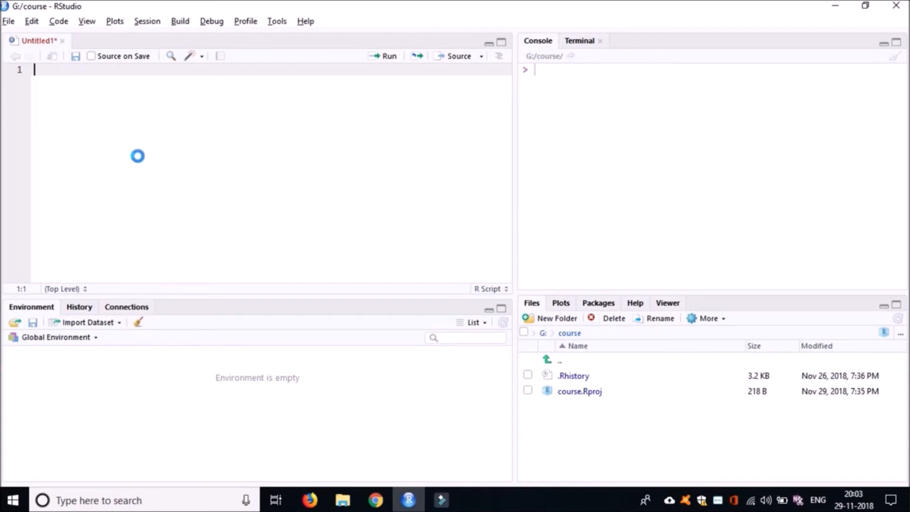
Step: Save the Untitled1 script under the name 'var'
click(75, 56)
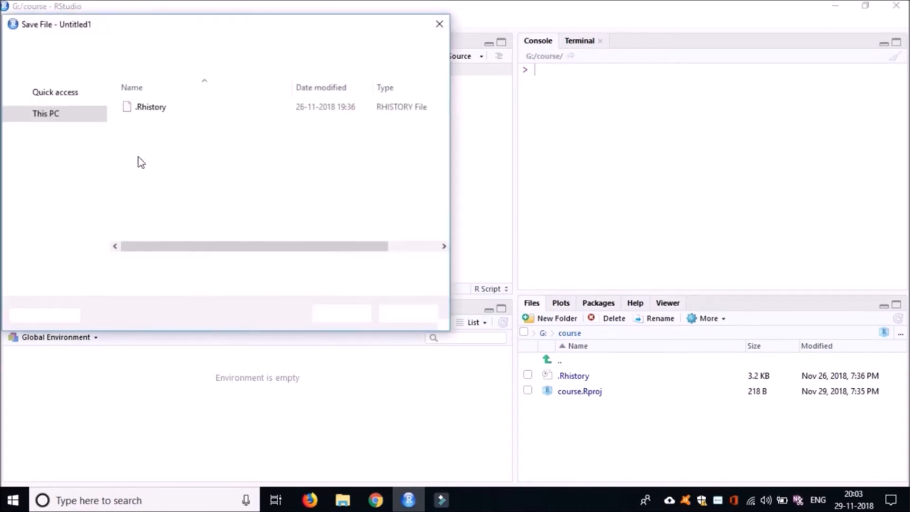
text(var)
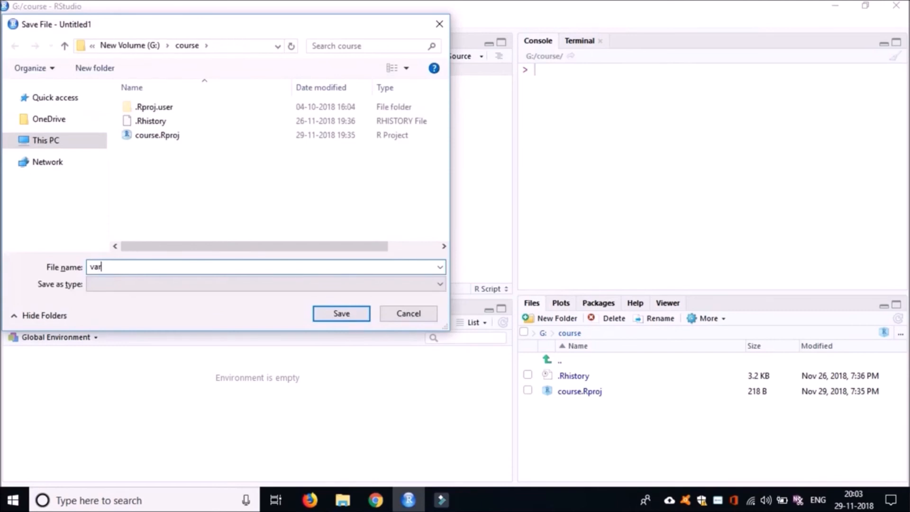